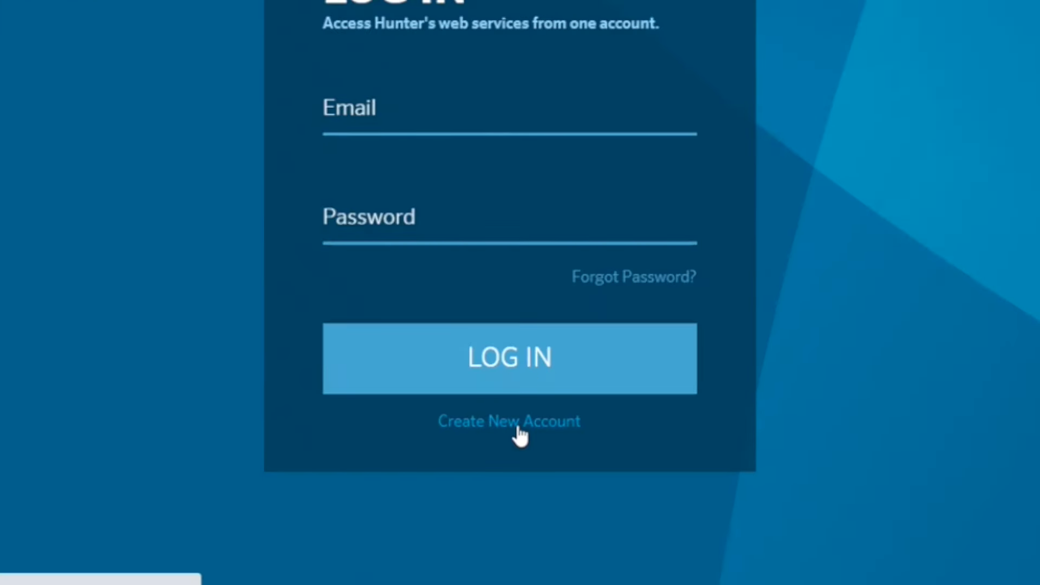
Sign in to reach the controllers dashboard listing three controllers with their map
left_click(509, 421)
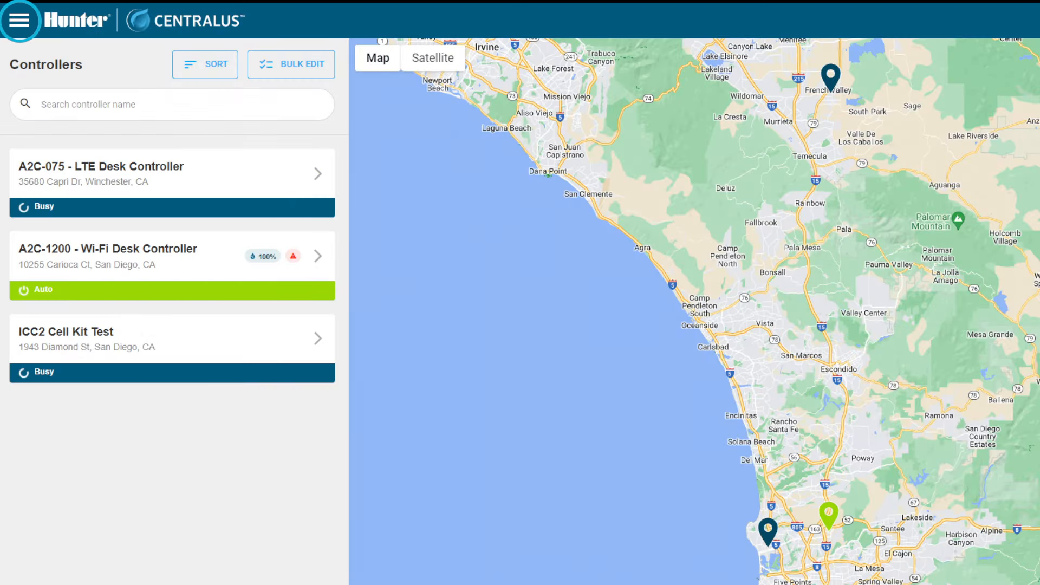
Navigate via the site menu to the My Account page showing crewmembers and groups
left_click(19, 19)
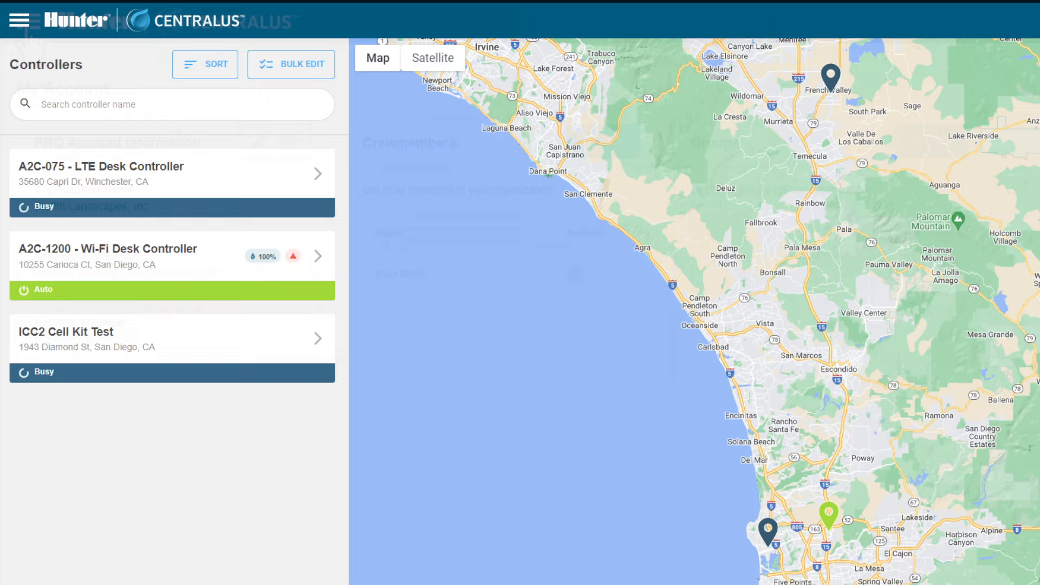
left_click(19, 20)
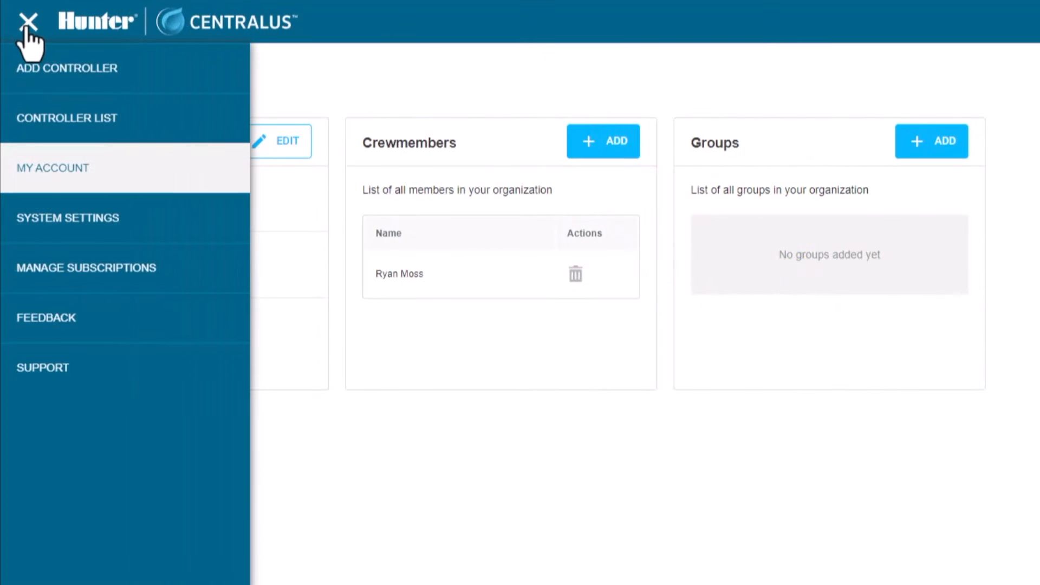
left_click(28, 19)
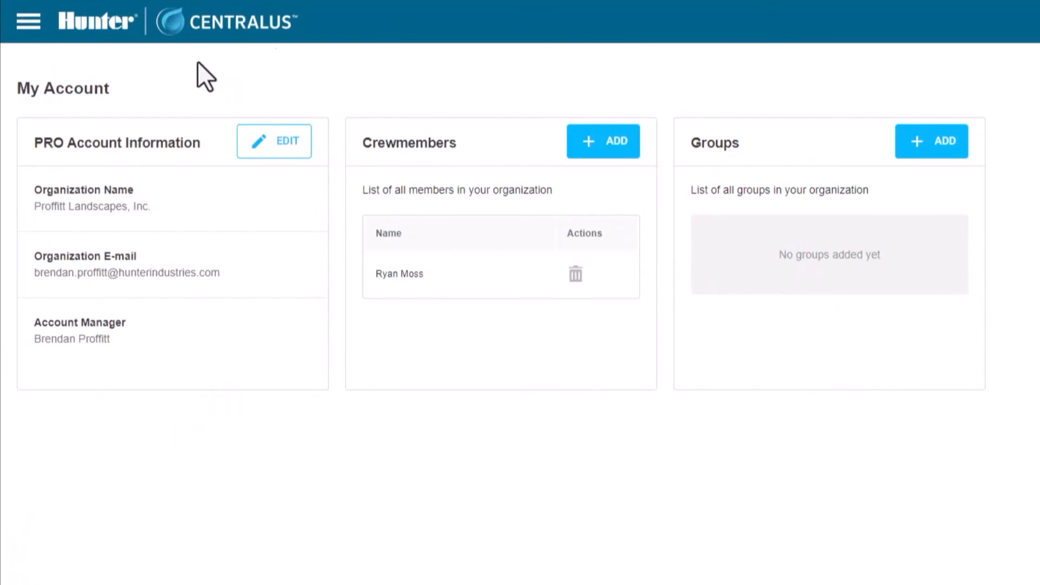
mouse_move(541, 144)
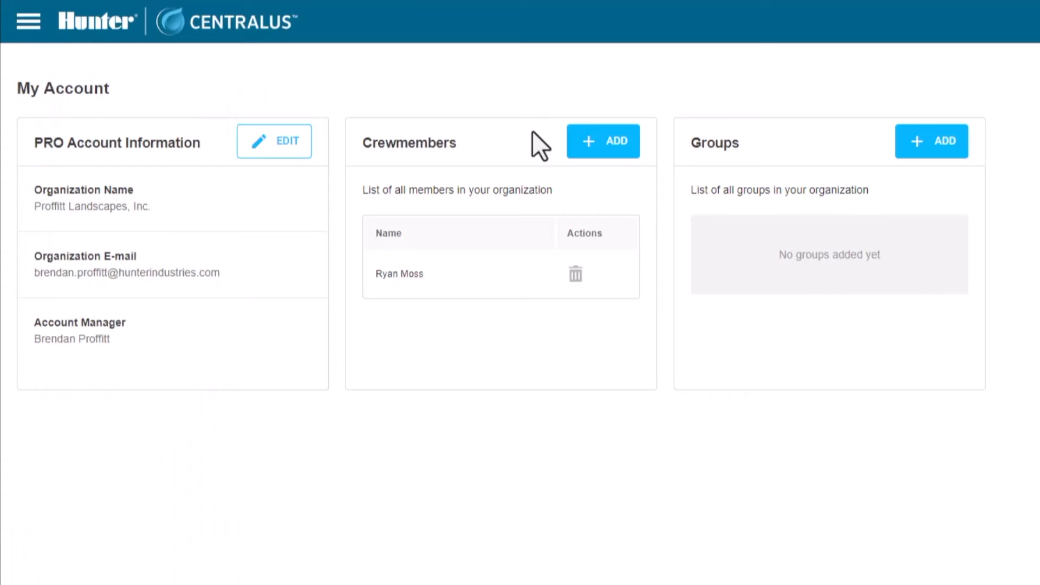
left_click(603, 141)
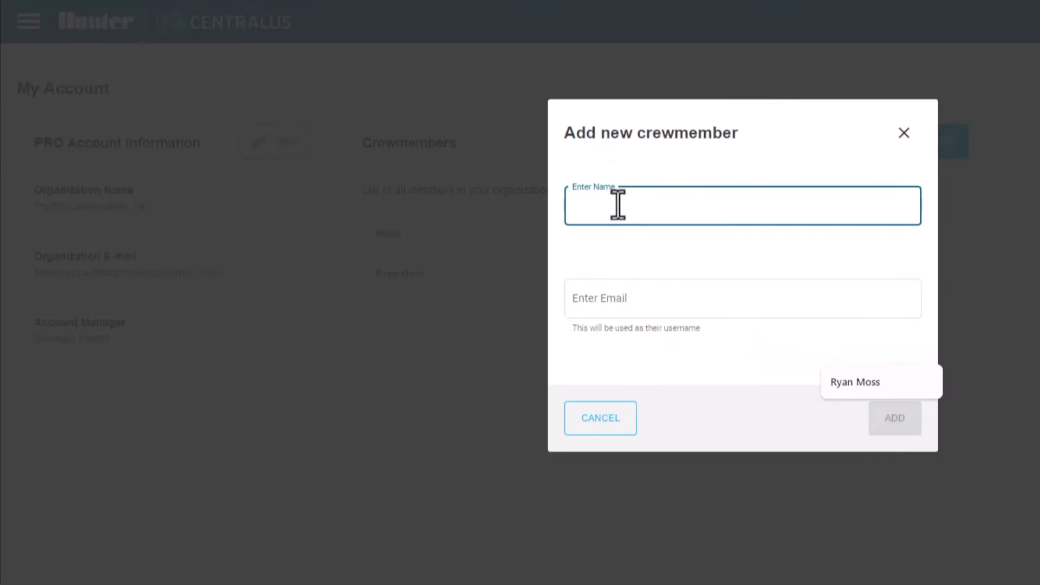
mouse_move(647, 207)
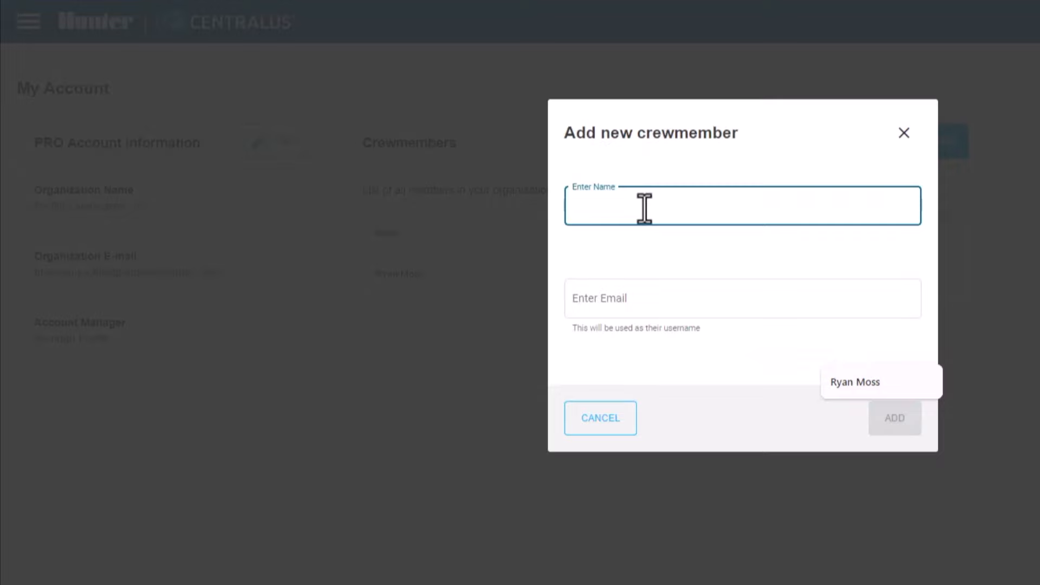
left_click(742, 298)
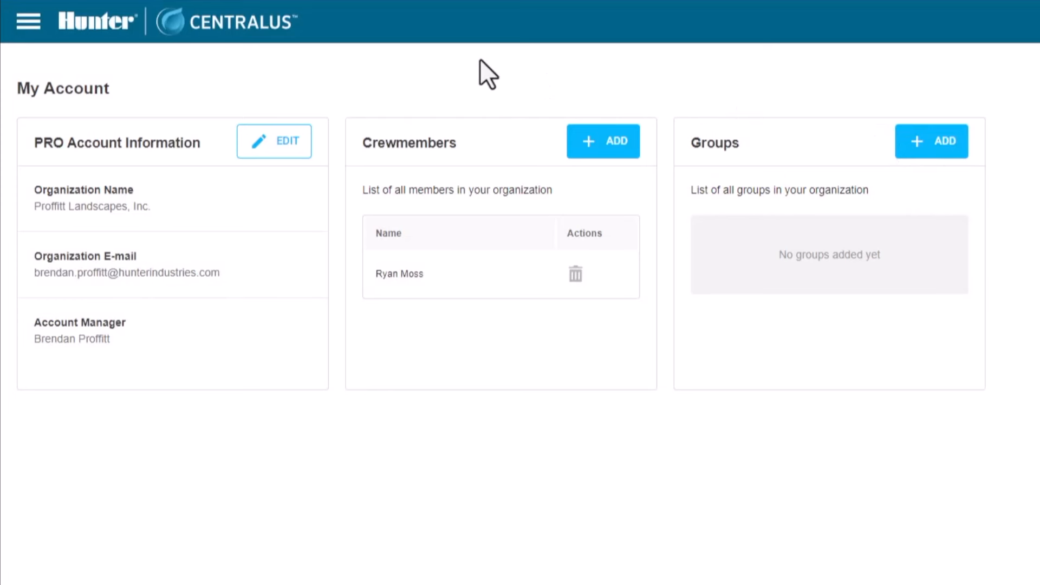
mouse_move(479, 302)
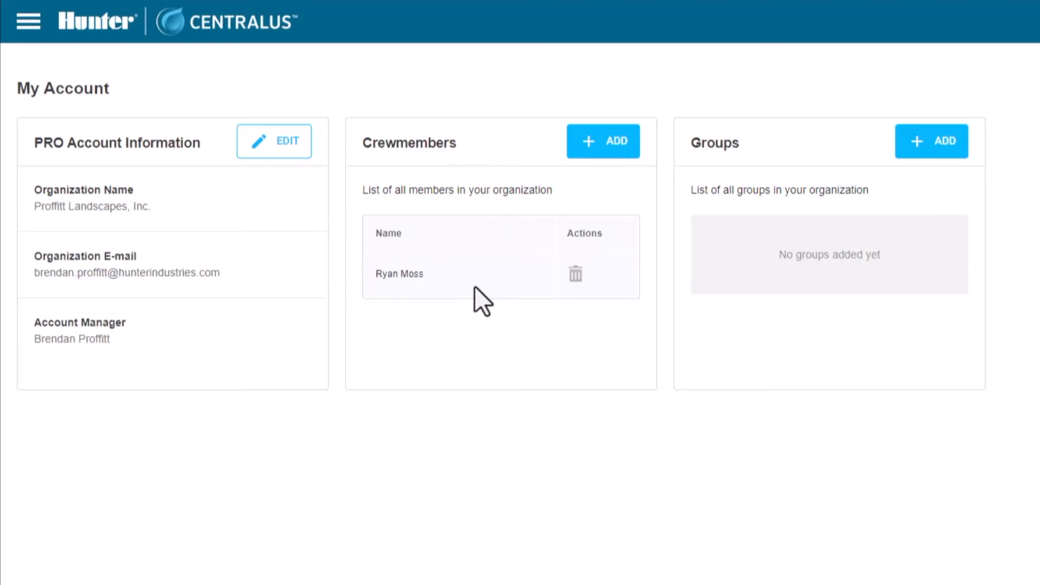
mouse_move(482, 319)
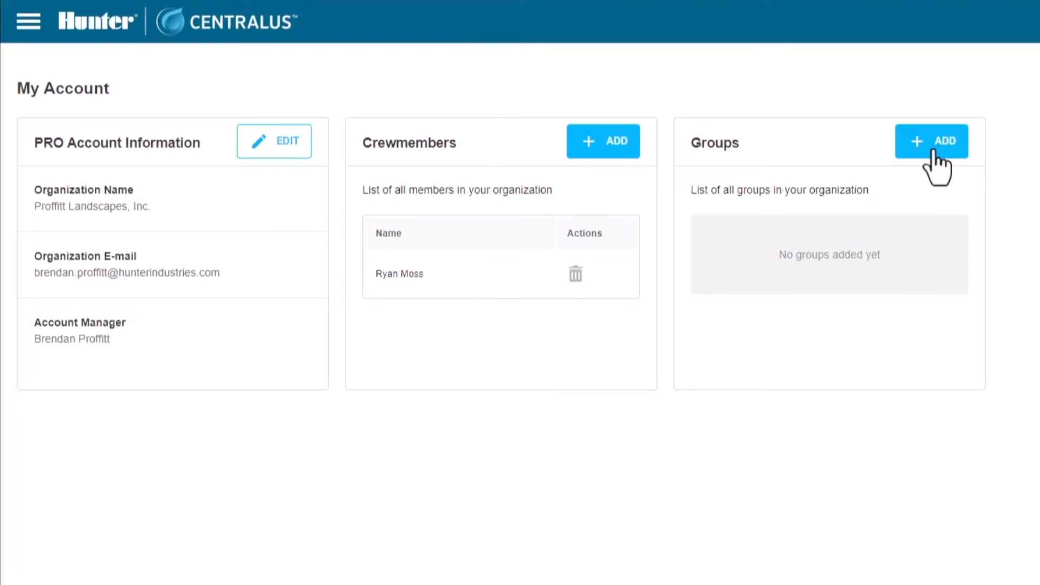
left_click(932, 141)
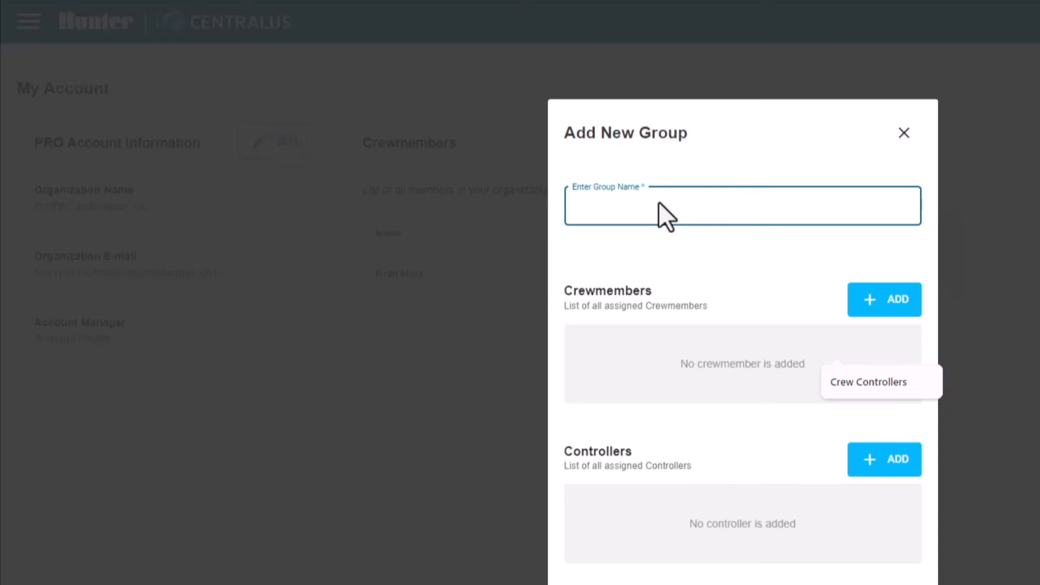
type("New Crewmember")
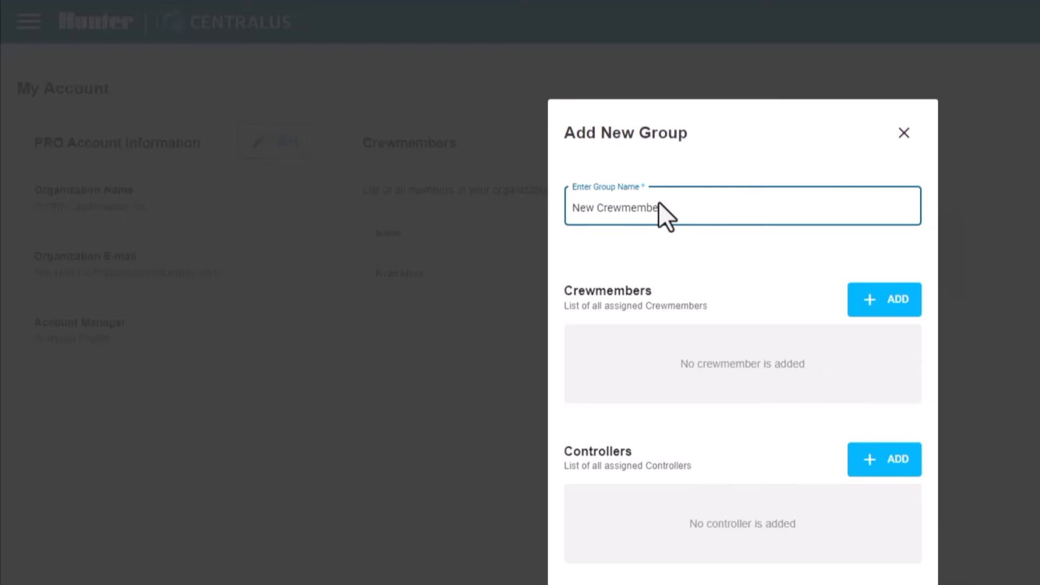
left_click(884, 299)
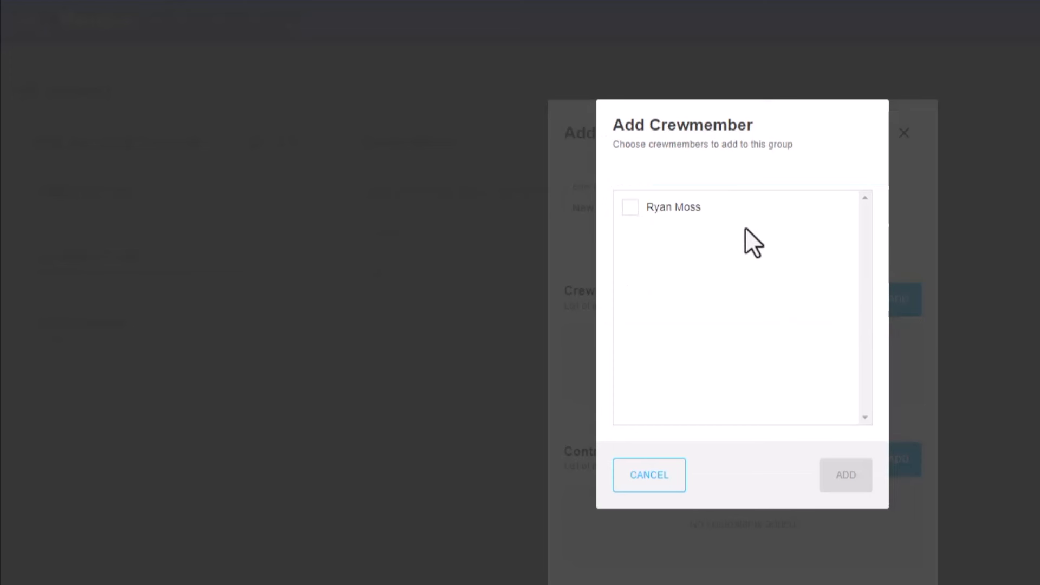
left_click(630, 207)
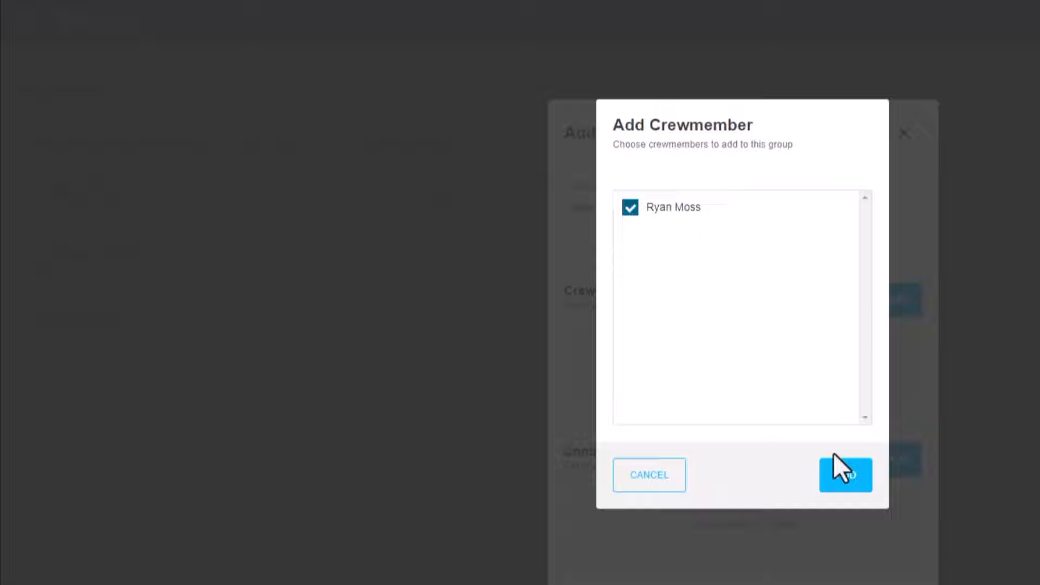
left_click(845, 474)
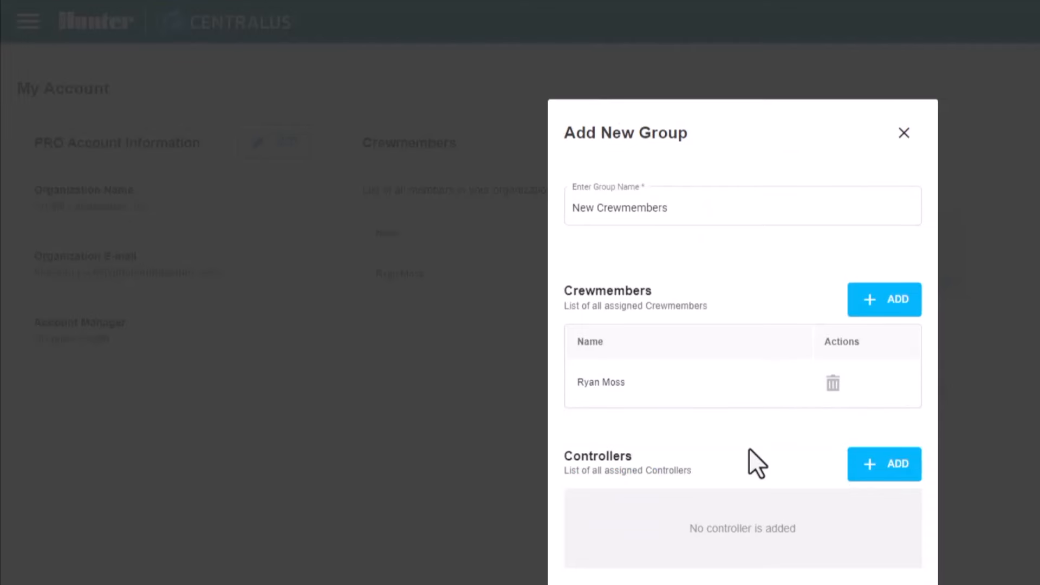
mouse_move(697, 449)
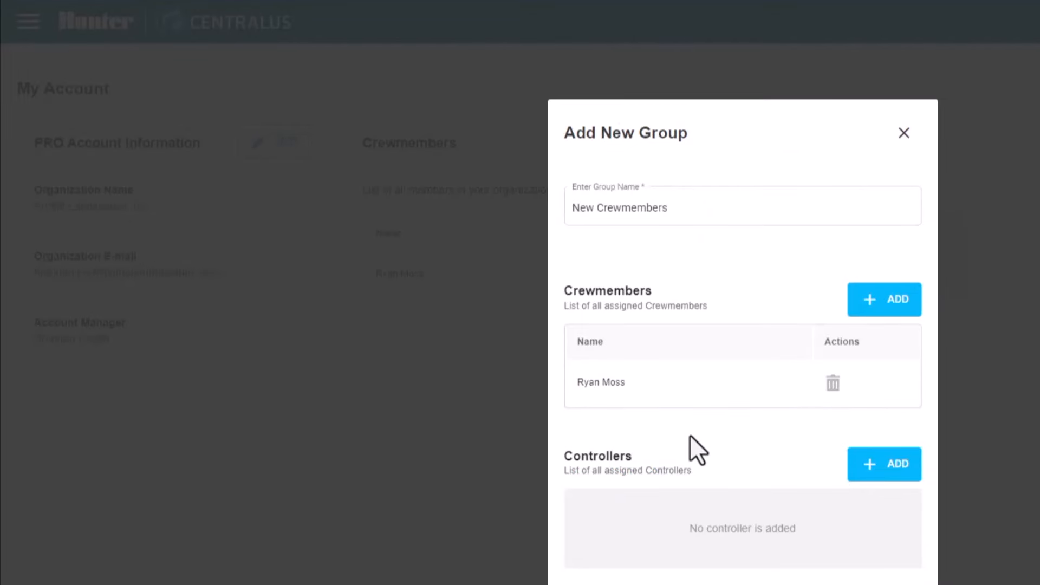
Assign the A2C-1200 Wi-Fi Desk Controller and ICC2 Cell Kit Test, then create the group
left_click(884, 464)
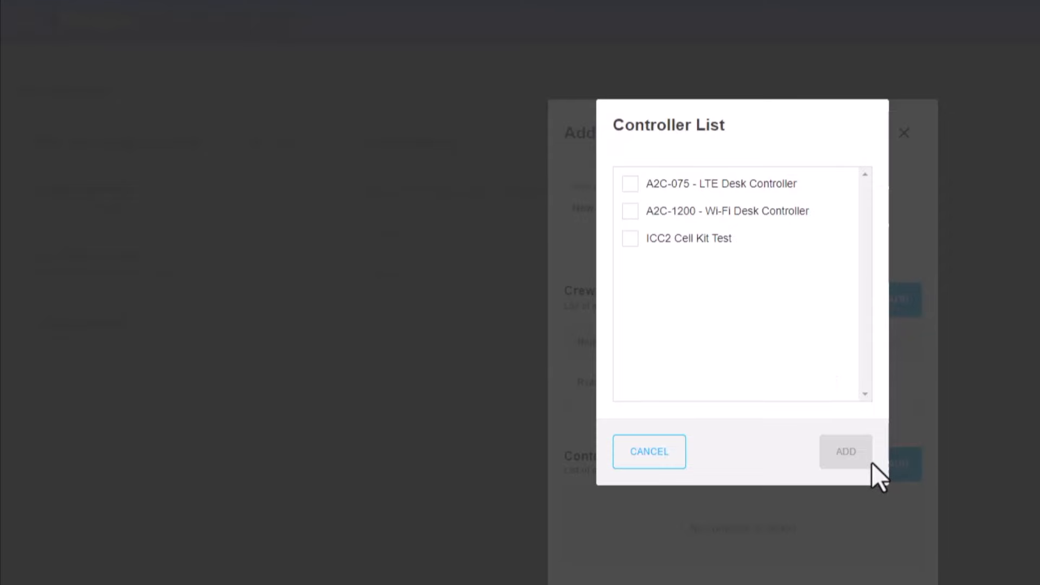
mouse_move(635, 222)
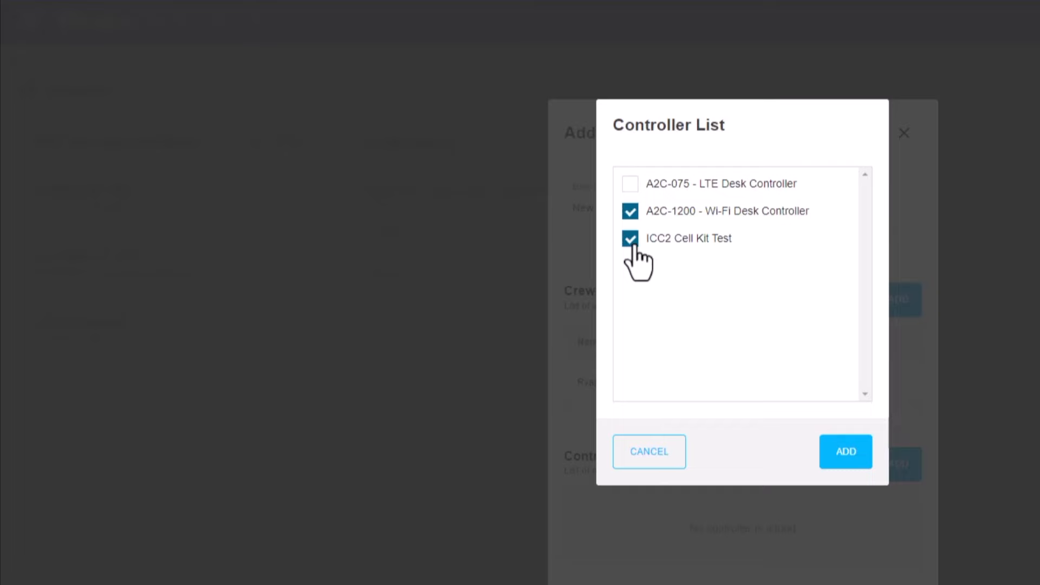
left_click(844, 451)
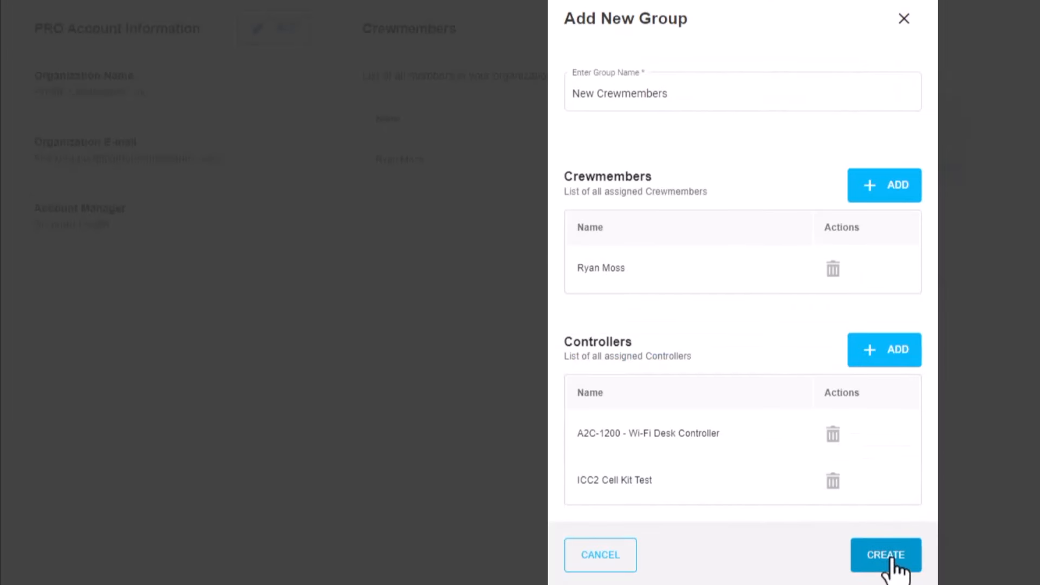
left_click(886, 555)
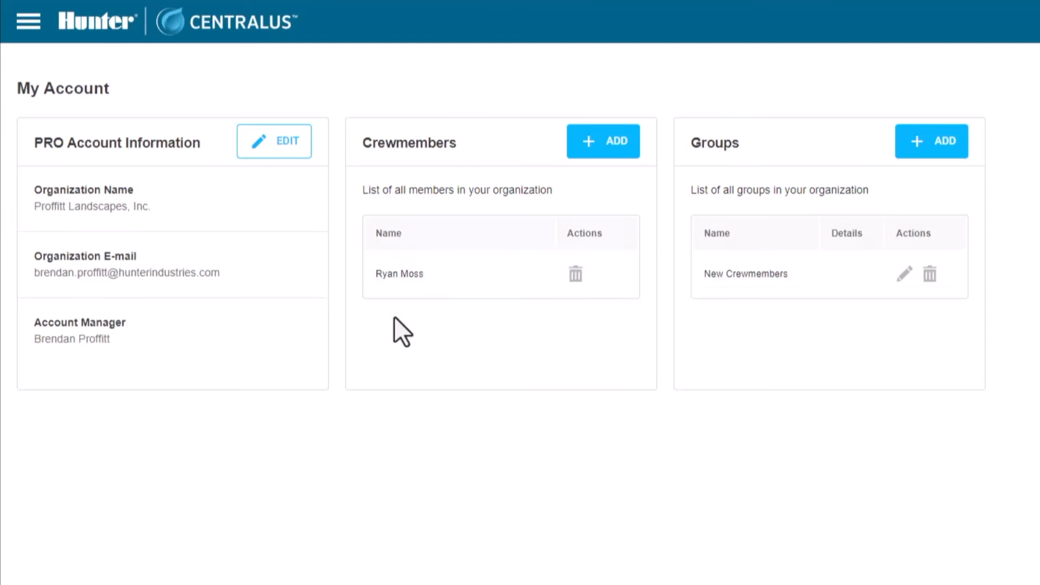
left_click(904, 274)
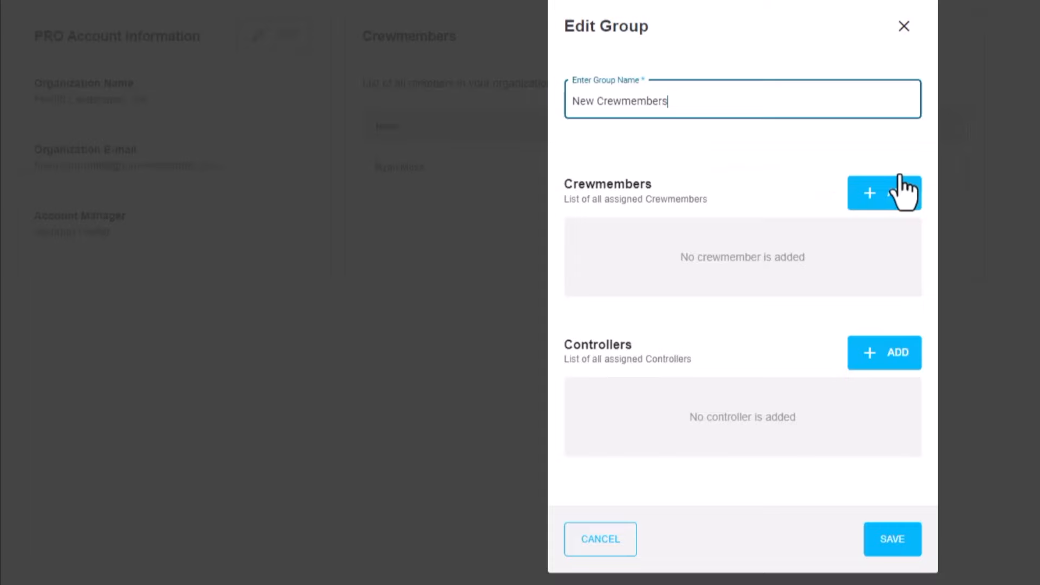
left_click(884, 193)
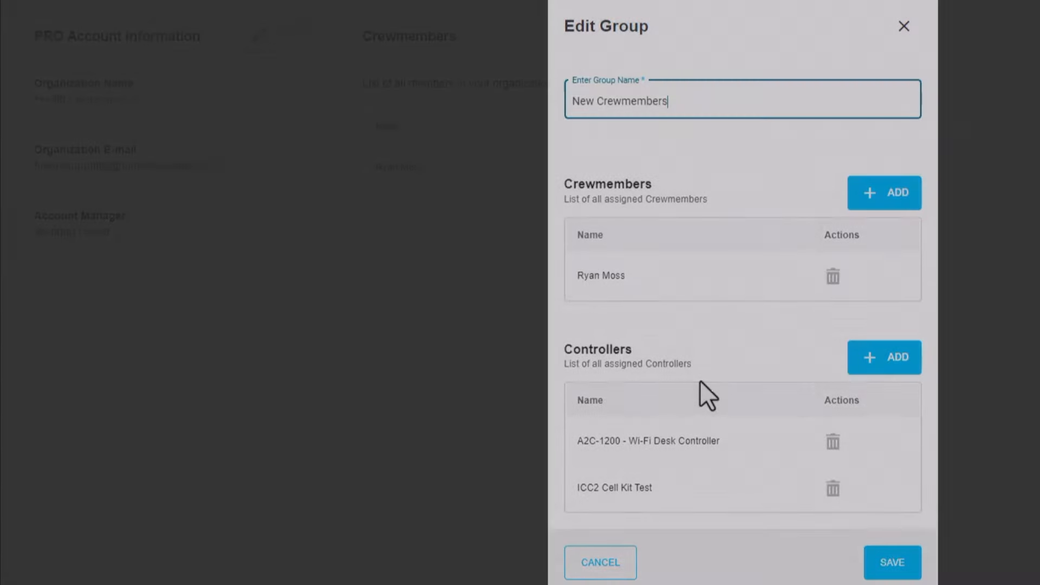
left_click(892, 562)
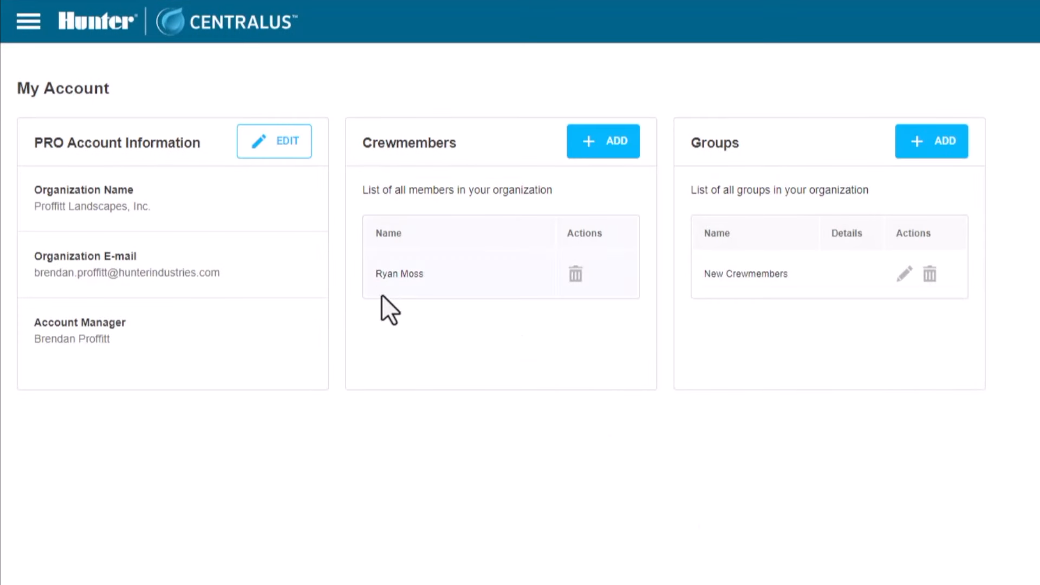